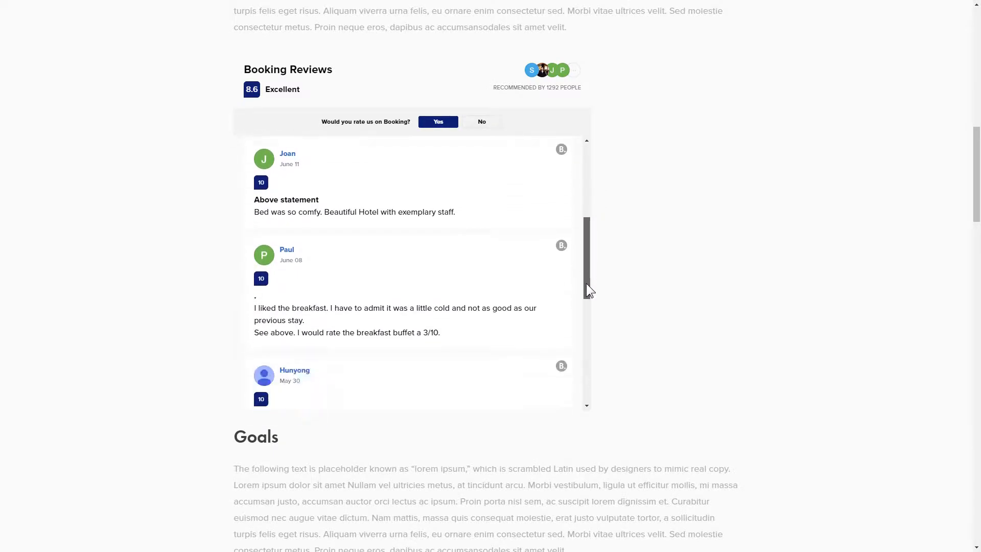
Scroll down through the embedded Booking Reviews widget on the website.
{"action": "scroll", "scroll_direction": "down", "scroll_amount": 3}
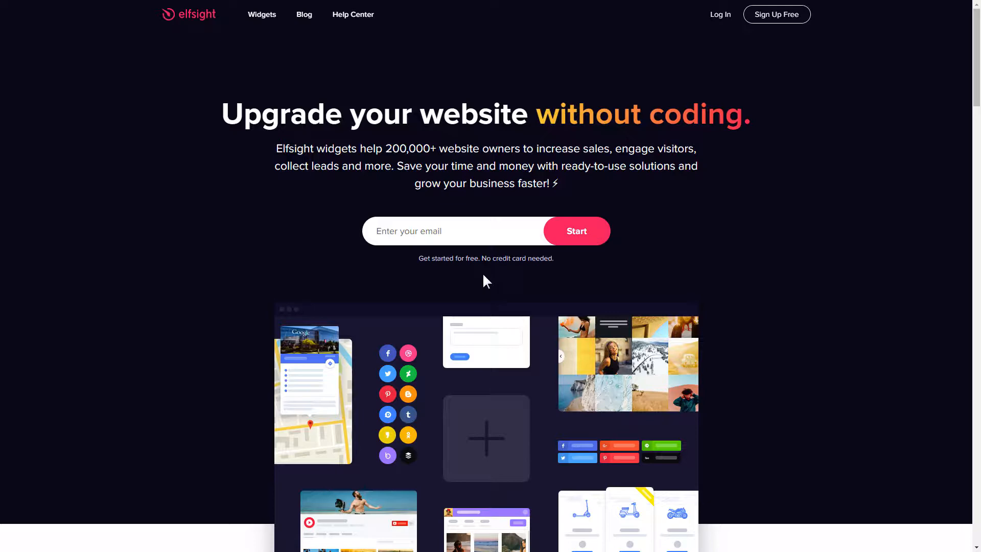
Pick Booking Reviews from the Widgets catalogue and start creating a widget.
{"action": "left_click", "coordinate": [262, 13]}
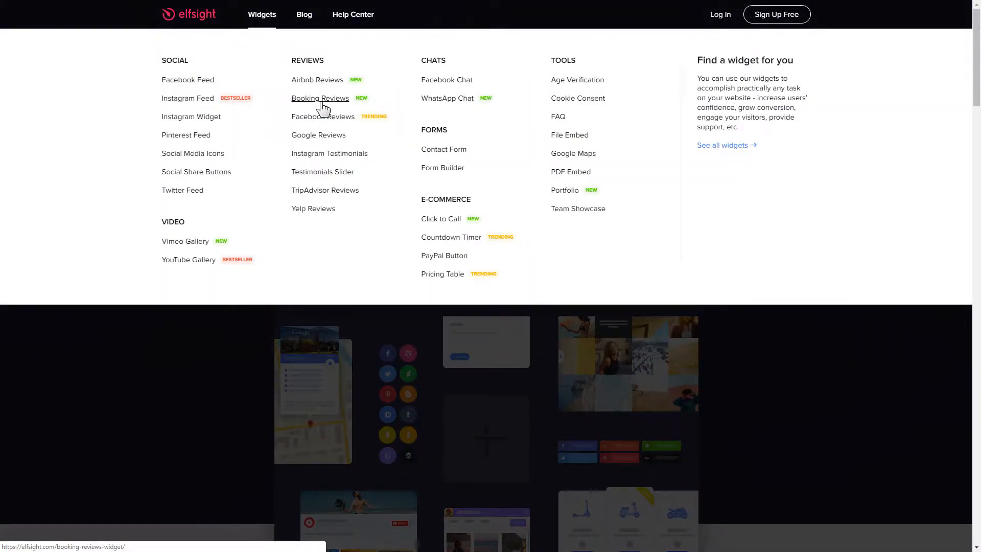
{"action": "left_click", "coordinate": [321, 98]}
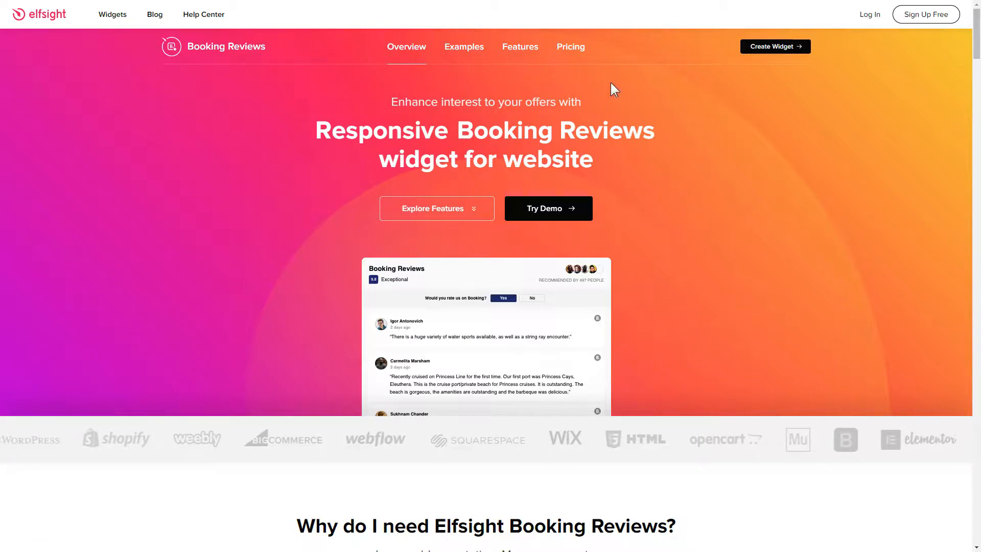
{"action": "left_click", "coordinate": [775, 47]}
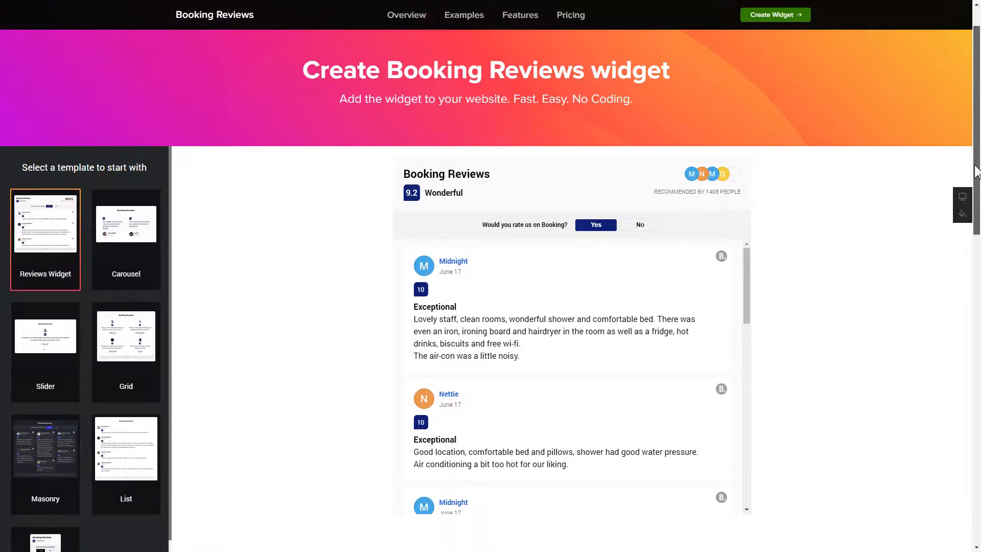
Preview the Carousel and Grid templates, then continue with the Reviews Widget template.
{"action": "scroll", "scroll_direction": "down", "scroll_amount": 3}
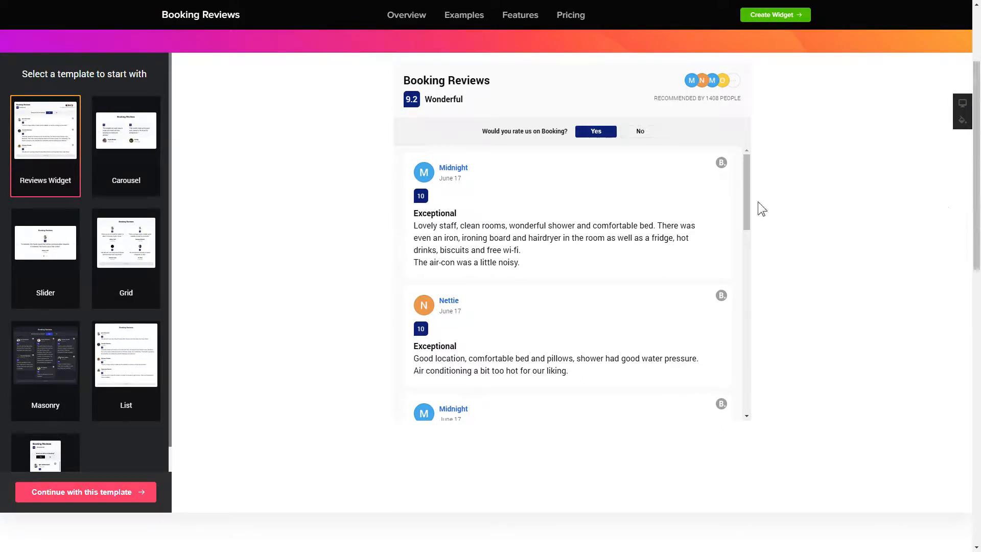
{"action": "left_click", "coordinate": [126, 130]}
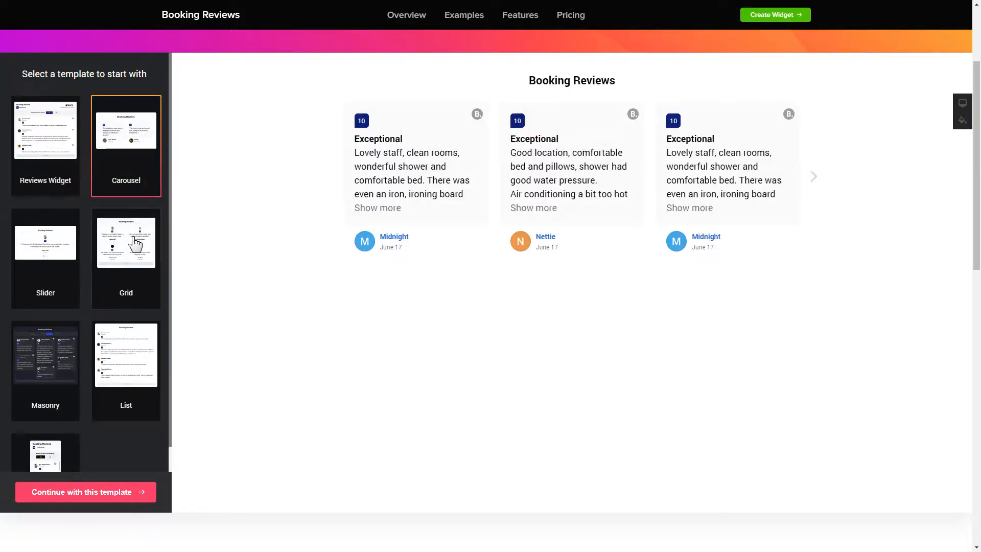
{"action": "left_click", "coordinate": [125, 242]}
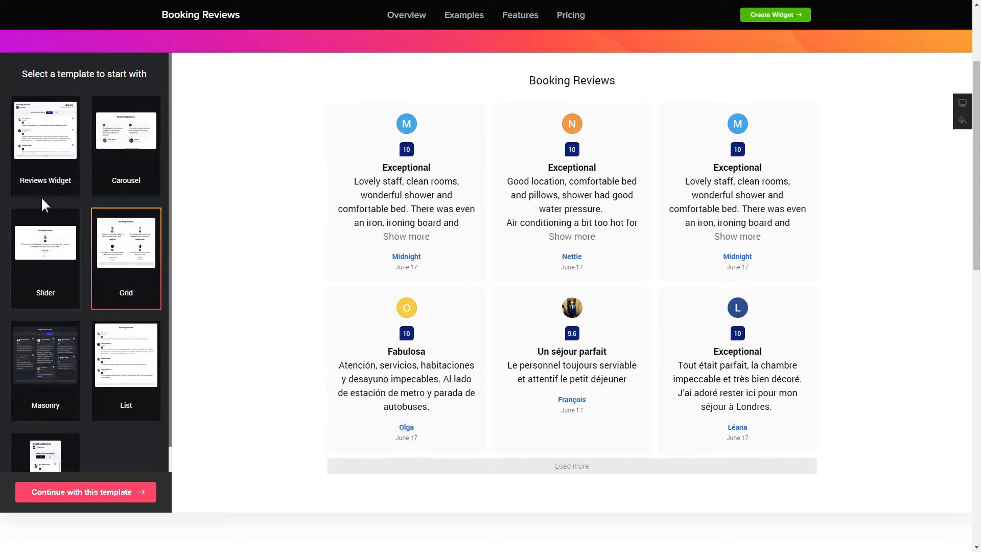
{"action": "left_click", "coordinate": [45, 128]}
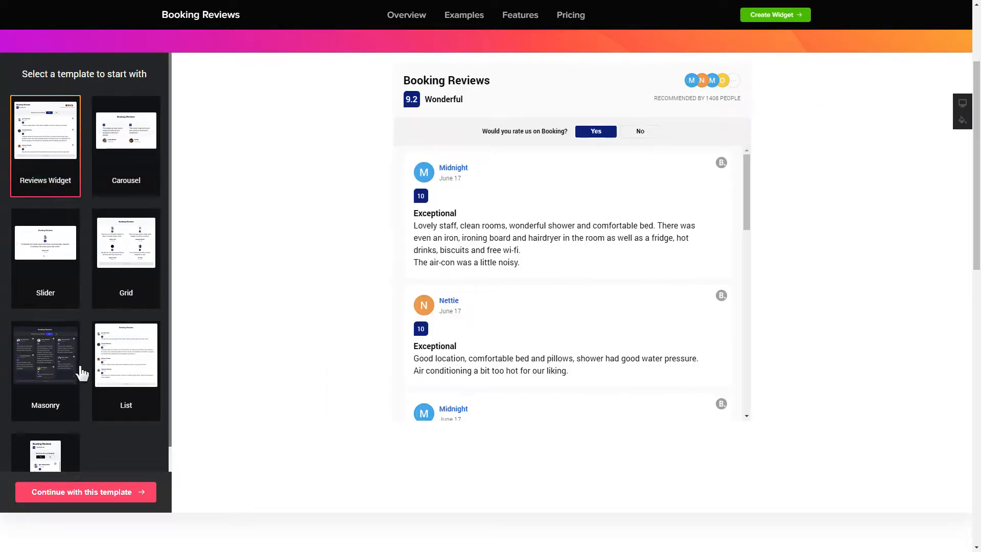
{"action": "left_click", "coordinate": [86, 492]}
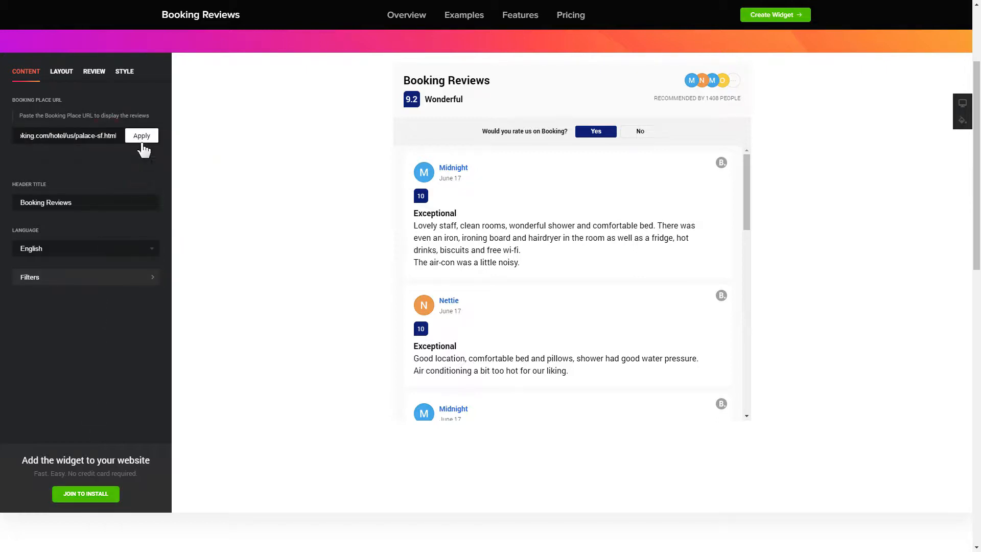
Apply the Booking place URL, then review the Layout, Review and Style settings.
{"action": "left_click", "coordinate": [141, 136]}
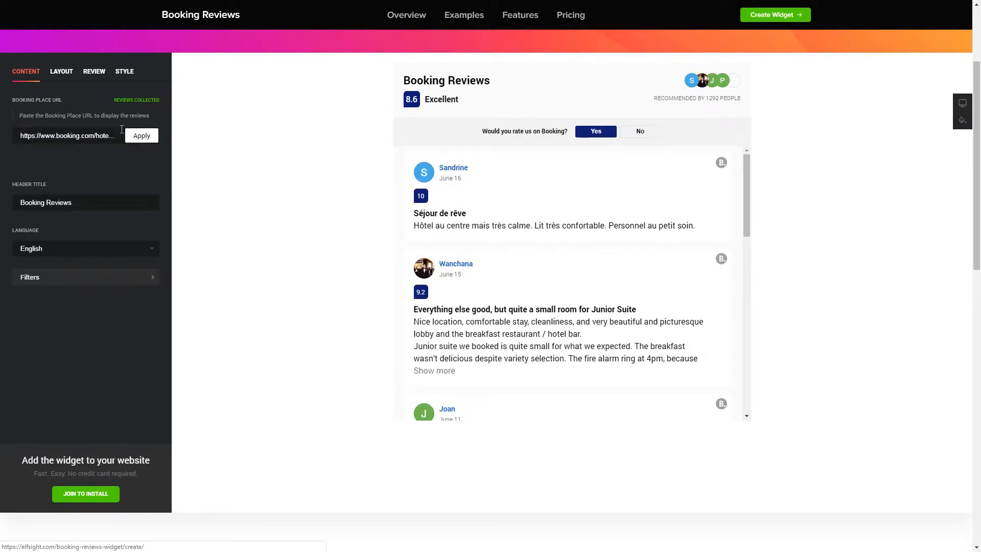
{"action": "left_click", "coordinate": [61, 71]}
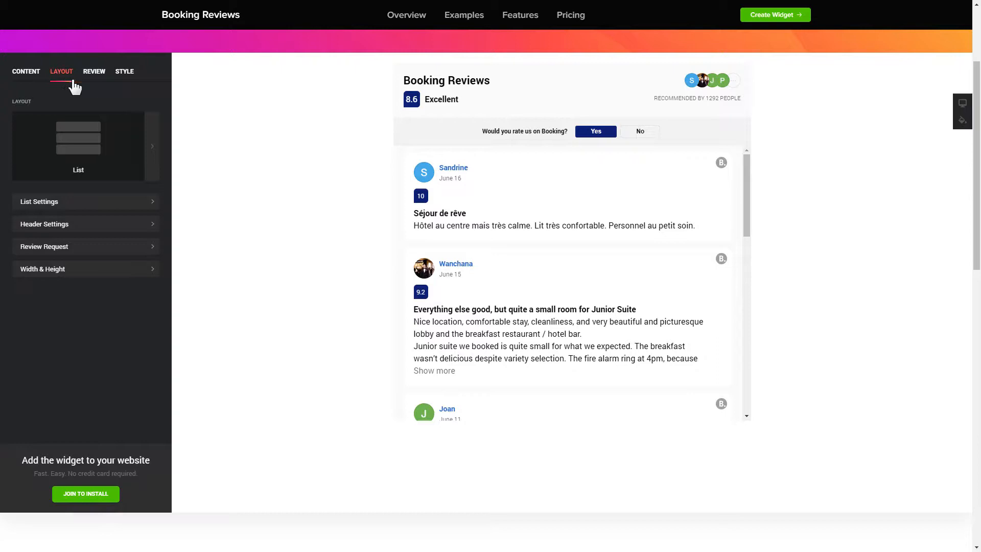
{"action": "left_click", "coordinate": [94, 72]}
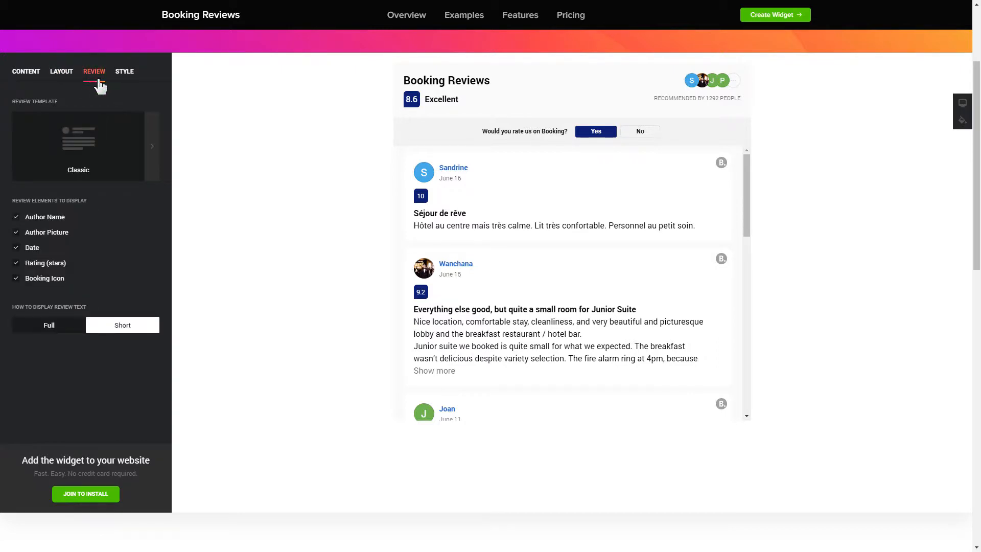
{"action": "left_click", "coordinate": [124, 71]}
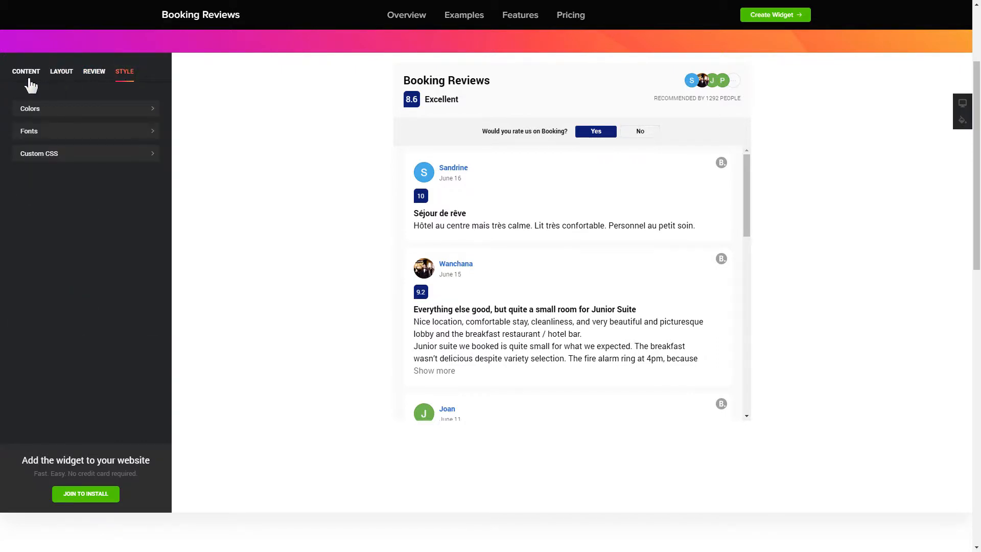
{"action": "left_click", "coordinate": [25, 70]}
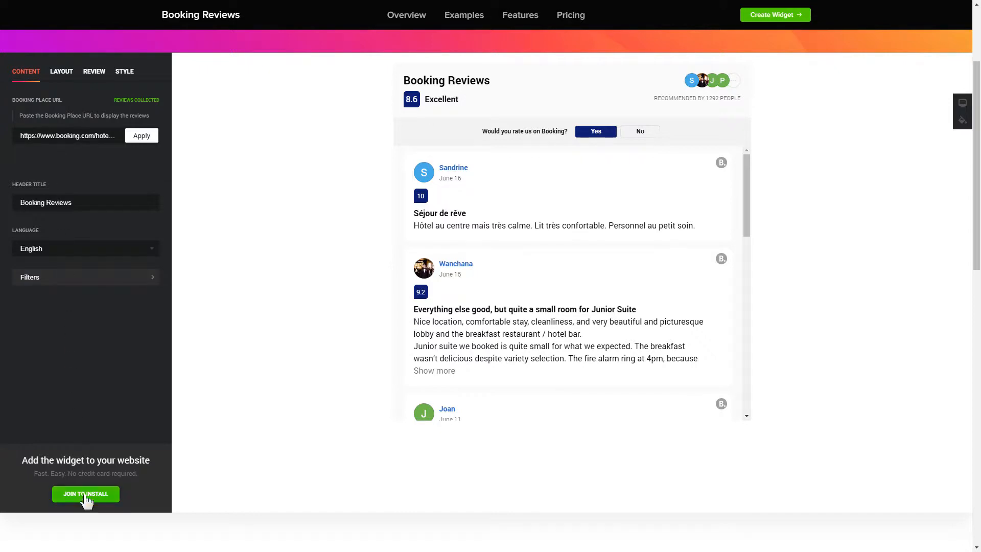
Join to install and sign up for a new Elfsight account.
{"action": "left_click", "coordinate": [86, 493]}
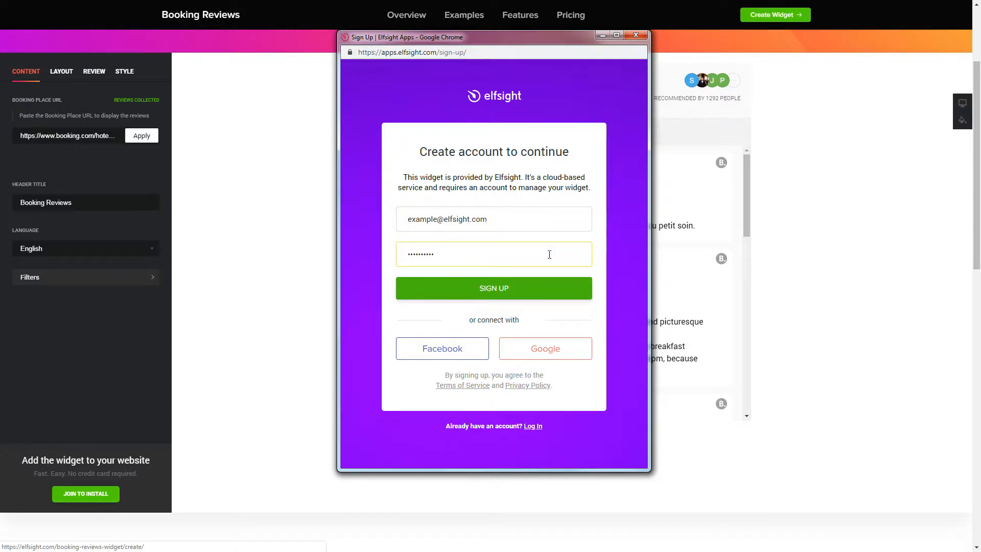
{"action": "left_click", "coordinate": [493, 287]}
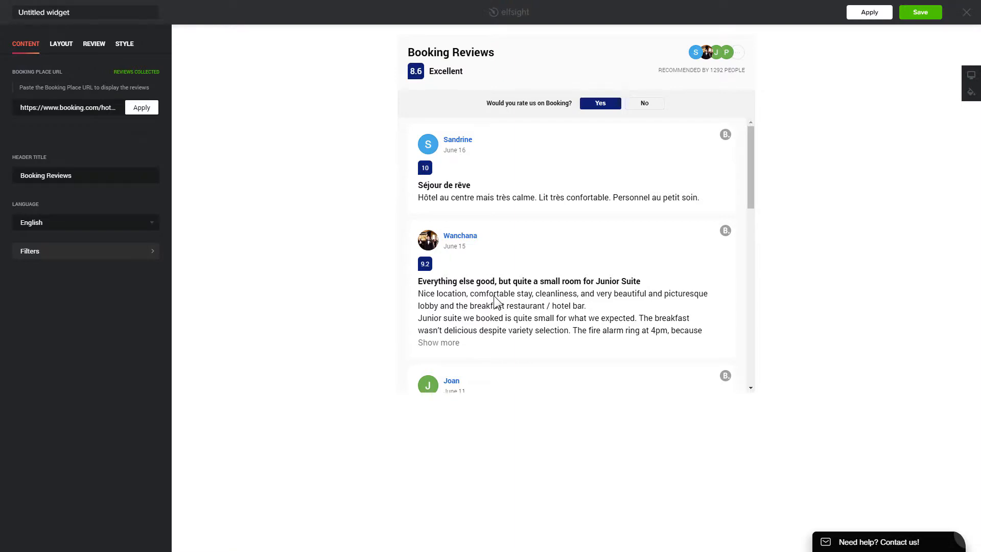
{"action": "mouse_move", "coordinate": [921, 11]}
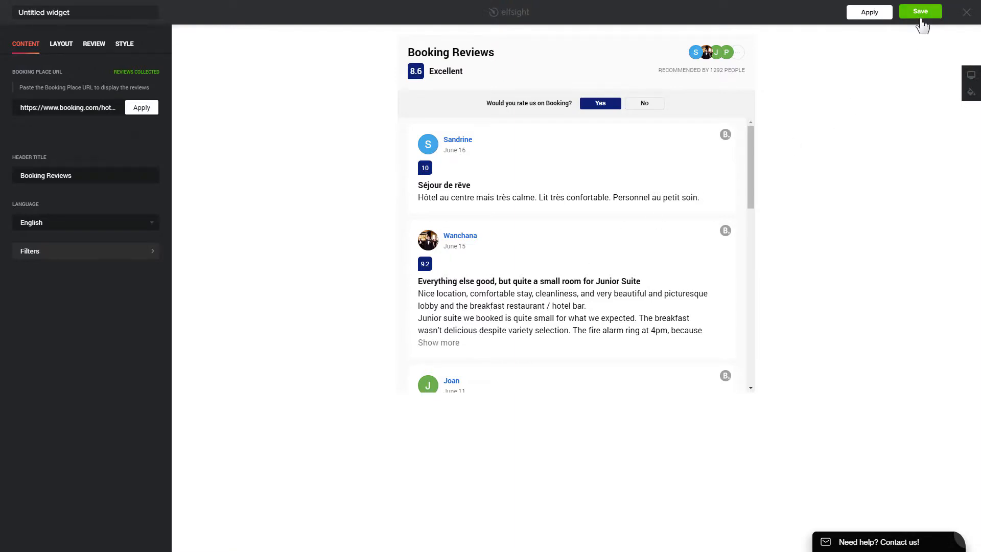
Save the widget, select the free Lite plan, and copy the embed code.
{"action": "left_click", "coordinate": [920, 12]}
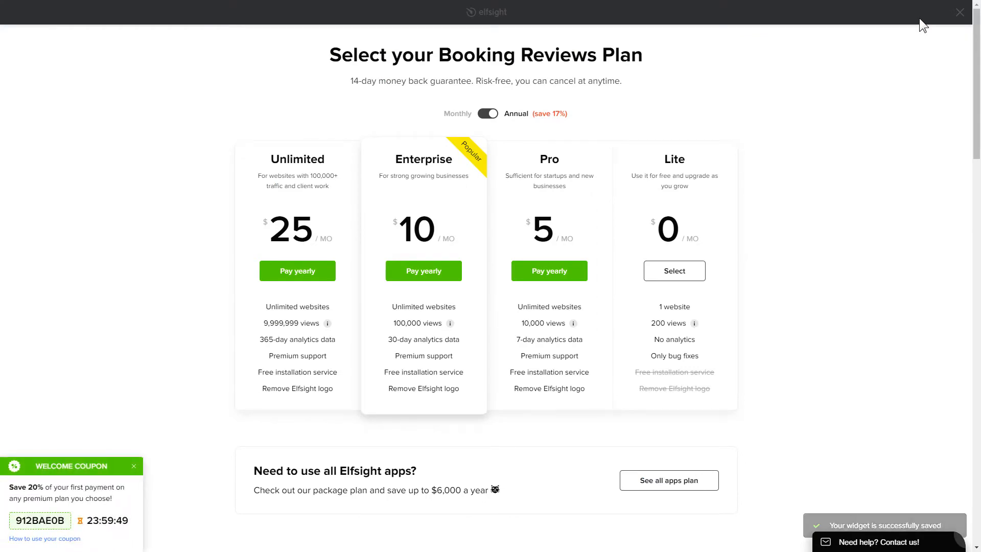
{"action": "mouse_move", "coordinate": [805, 177]}
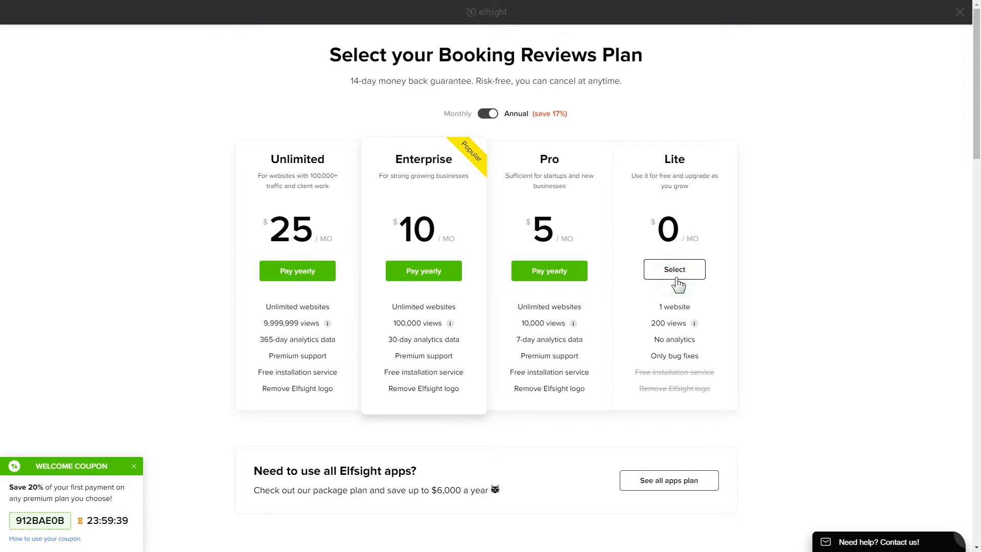
{"action": "left_click", "coordinate": [674, 270]}
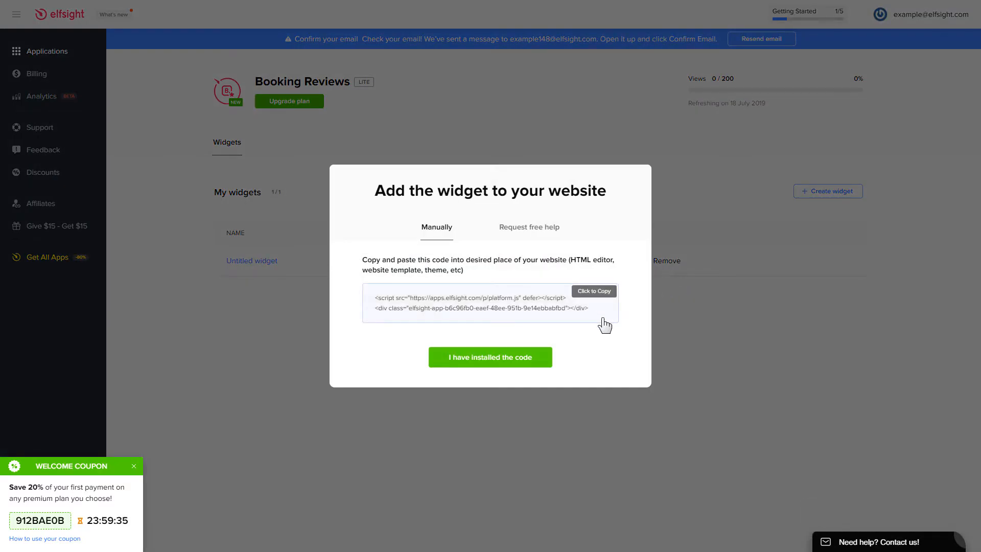
{"action": "left_click", "coordinate": [593, 291]}
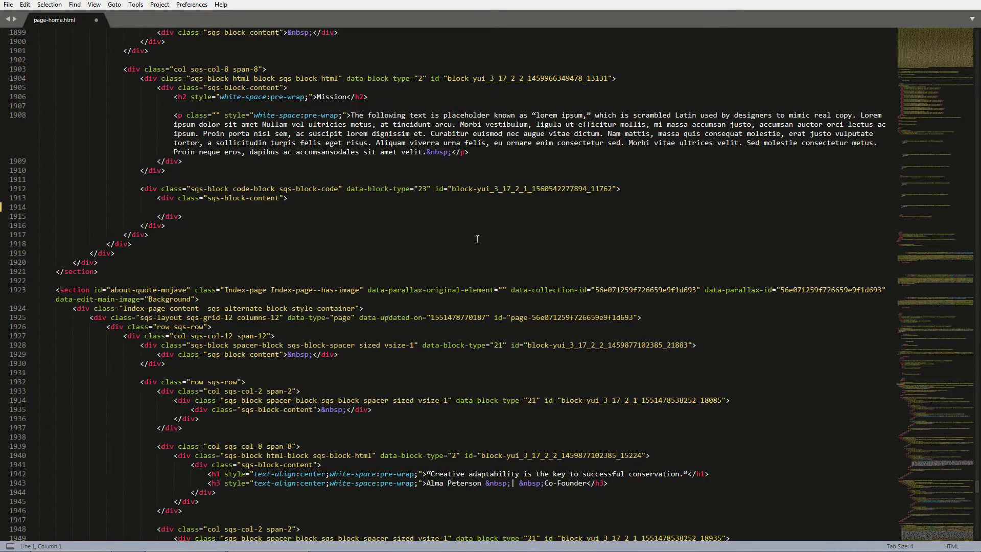
Paste the embed code into the sqs-block-content div and save page-home.html.
{"action": "right_click", "coordinate": [222, 209]}
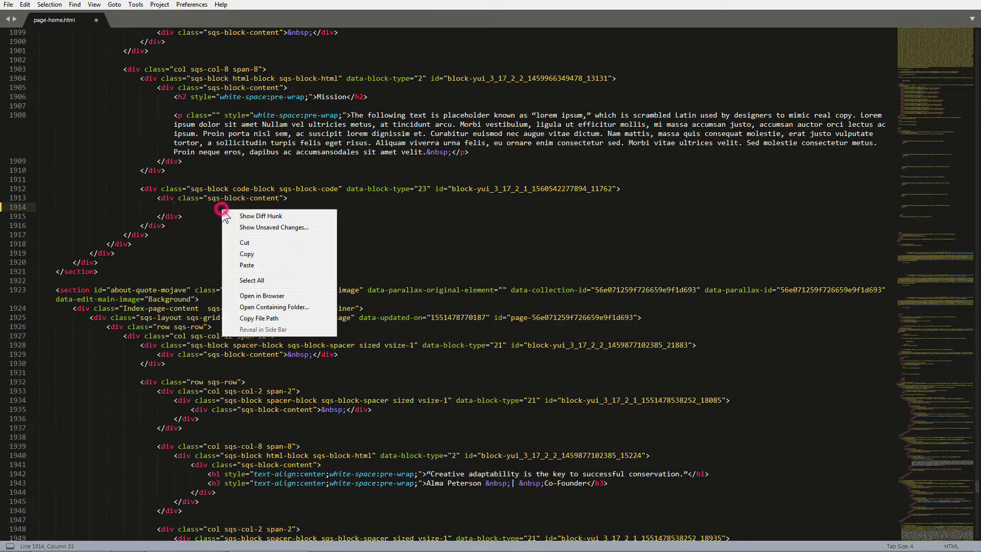
{"action": "left_click", "coordinate": [248, 264]}
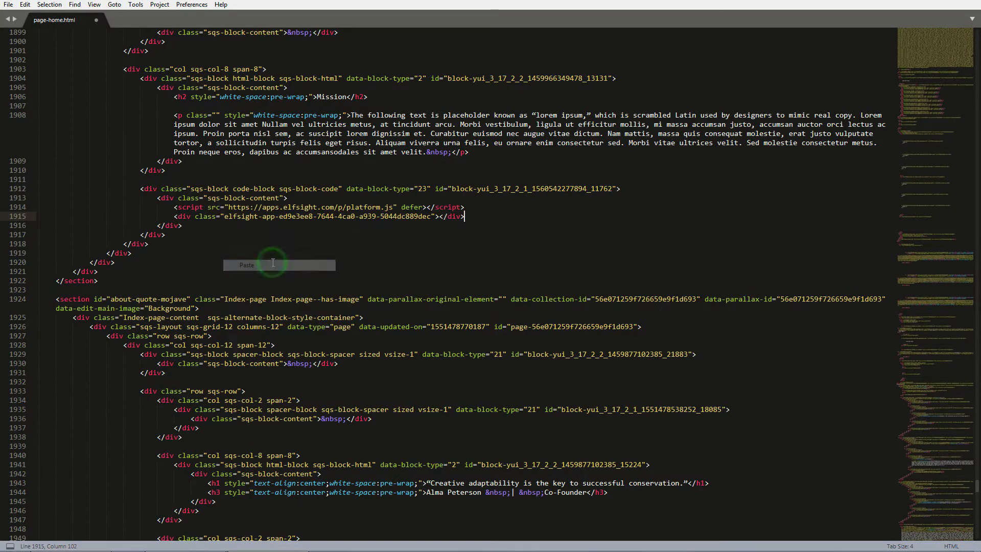
{"action": "left_click", "coordinate": [9, 5]}
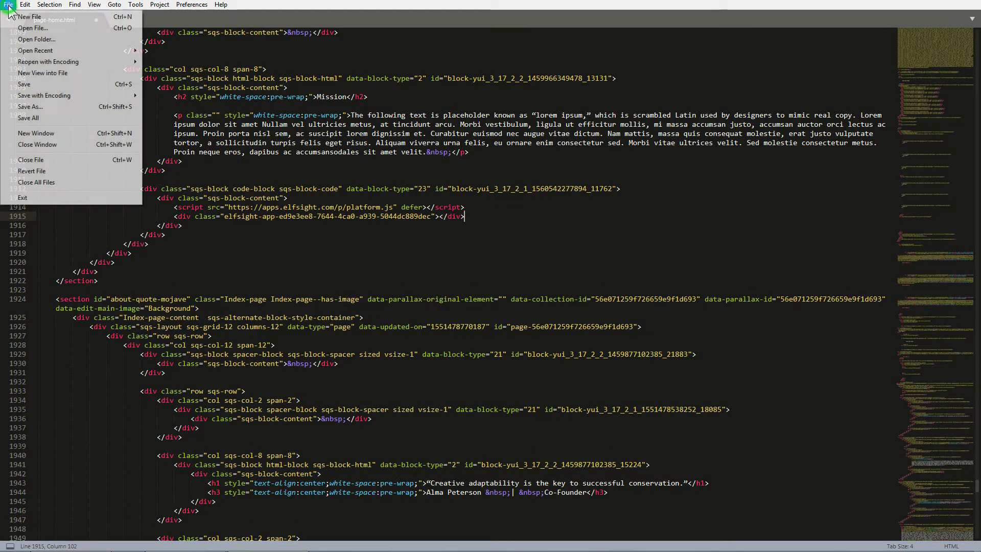
{"action": "left_click", "coordinate": [23, 84]}
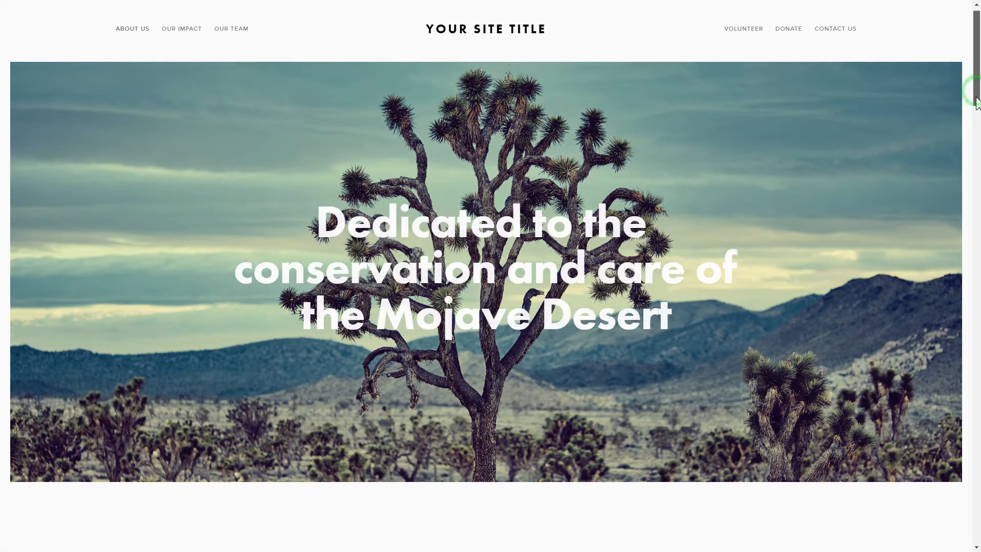
Scroll down the reloaded site to the live Booking Reviews widget and its reviews.
{"action": "scroll", "scroll_direction": "down", "scroll_amount": 3}
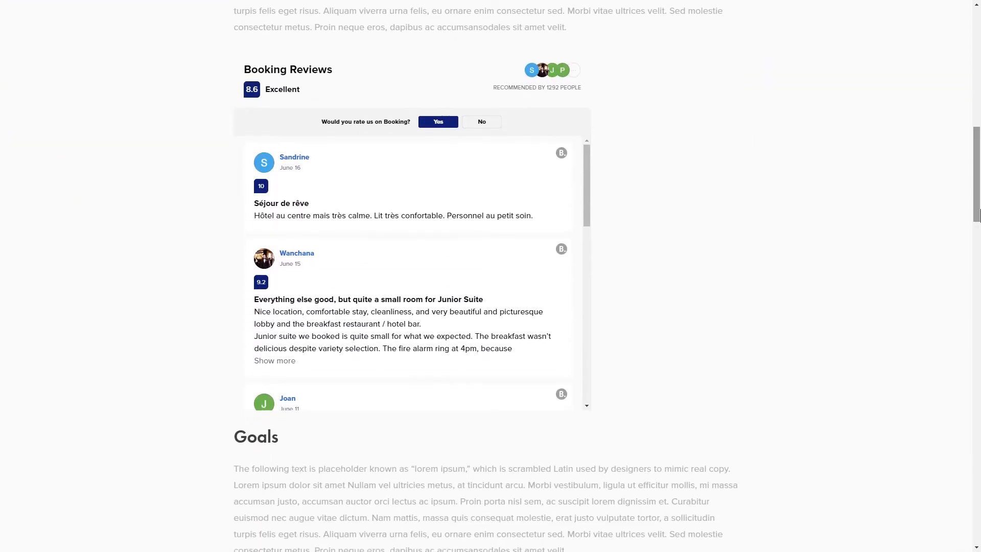
{"action": "scroll", "scroll_direction": "down", "scroll_amount": 3}
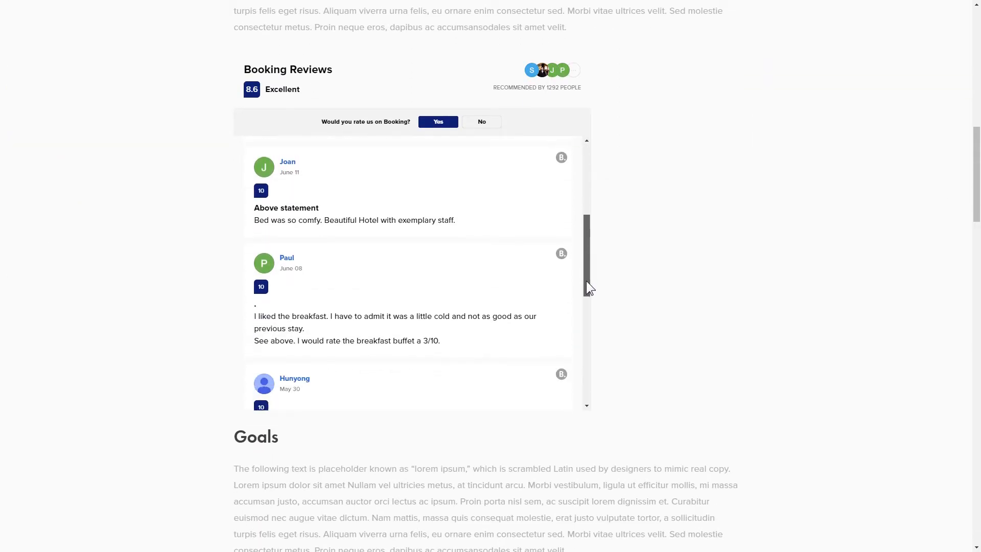
{"action": "scroll", "scroll_direction": "down", "scroll_amount": 3}
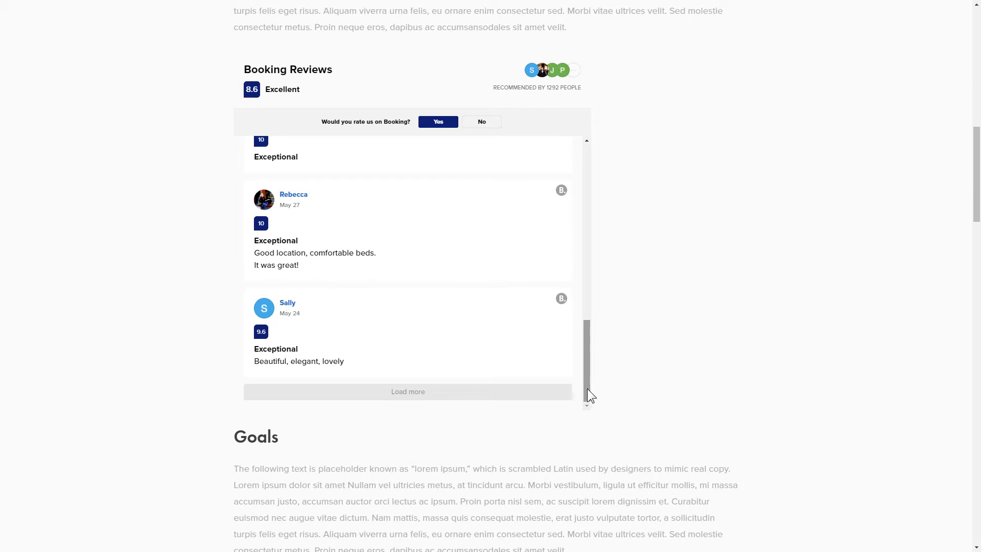
{"action": "mouse_move", "coordinate": [668, 402]}
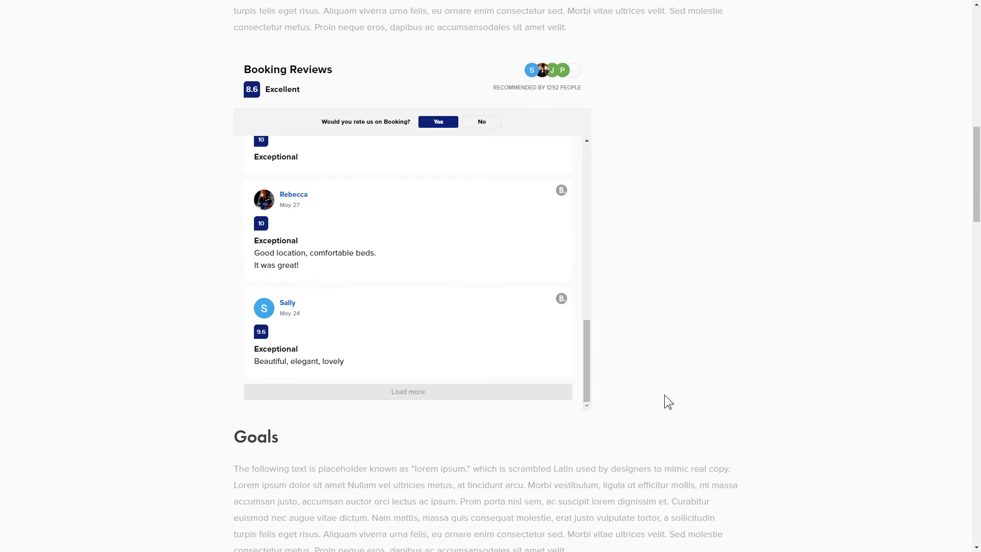